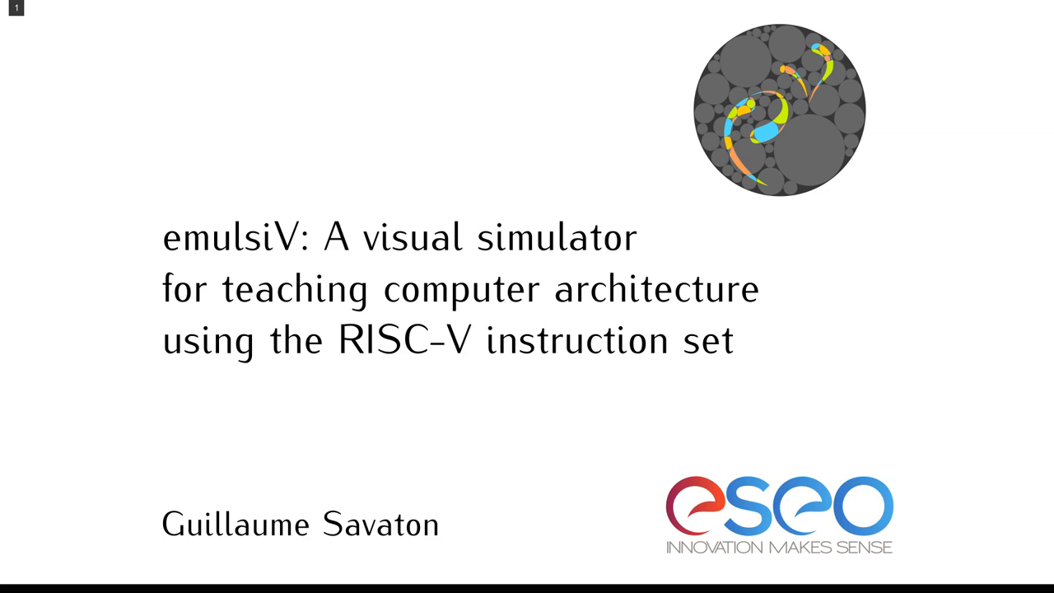
- Advance from the emulsiV title slide to the computer science versus digital electronics slide
{"action": "key", "text": "Right"}
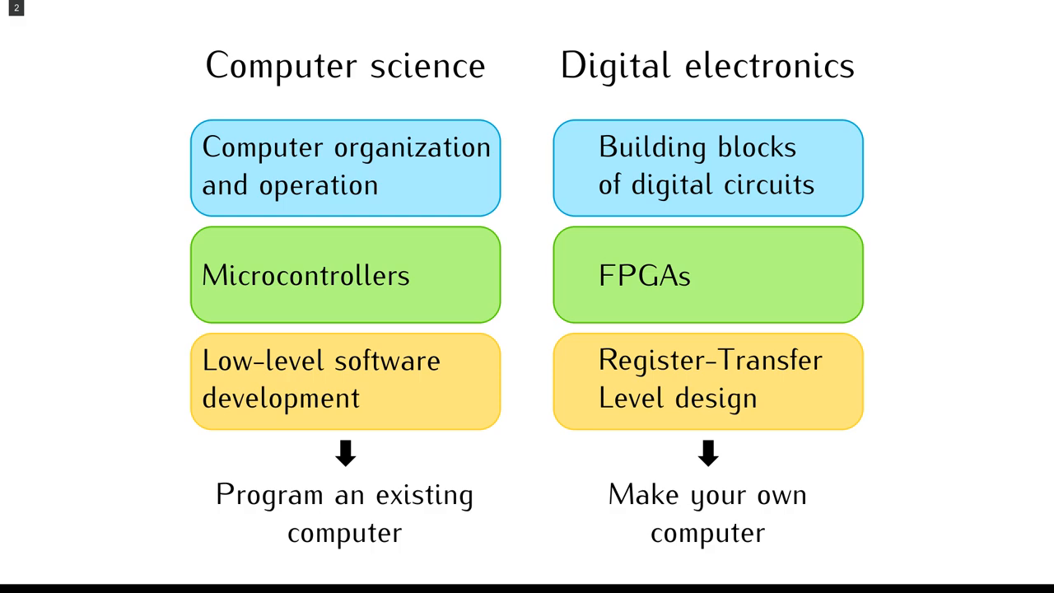
- Move to the common-architecture criteria slide and reveal all four requirements ticked for RISC-V
{"action": "key", "text": "Right"}
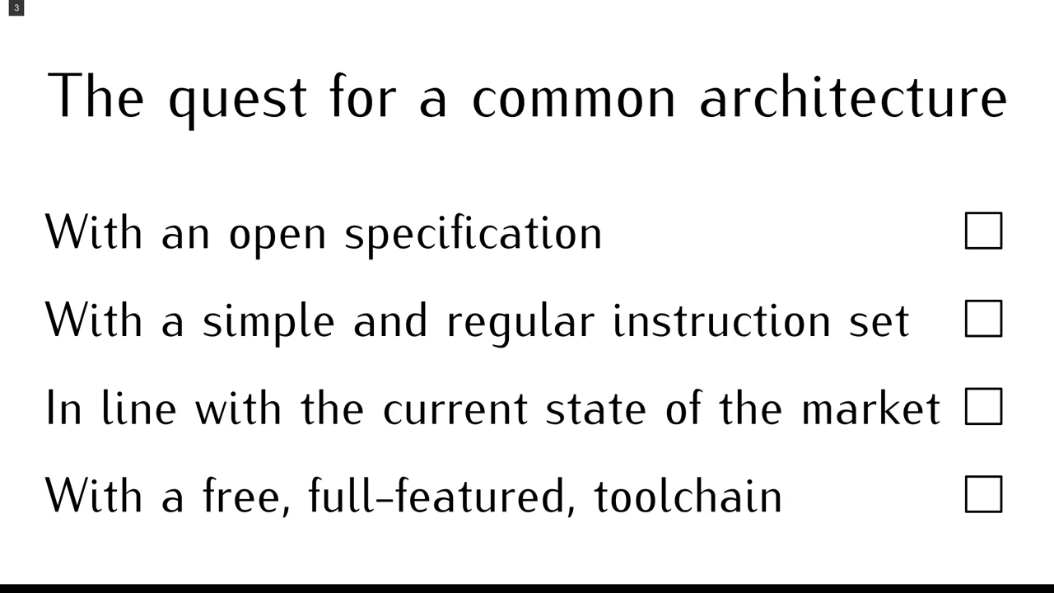
{"action": "key", "text": "Right"}
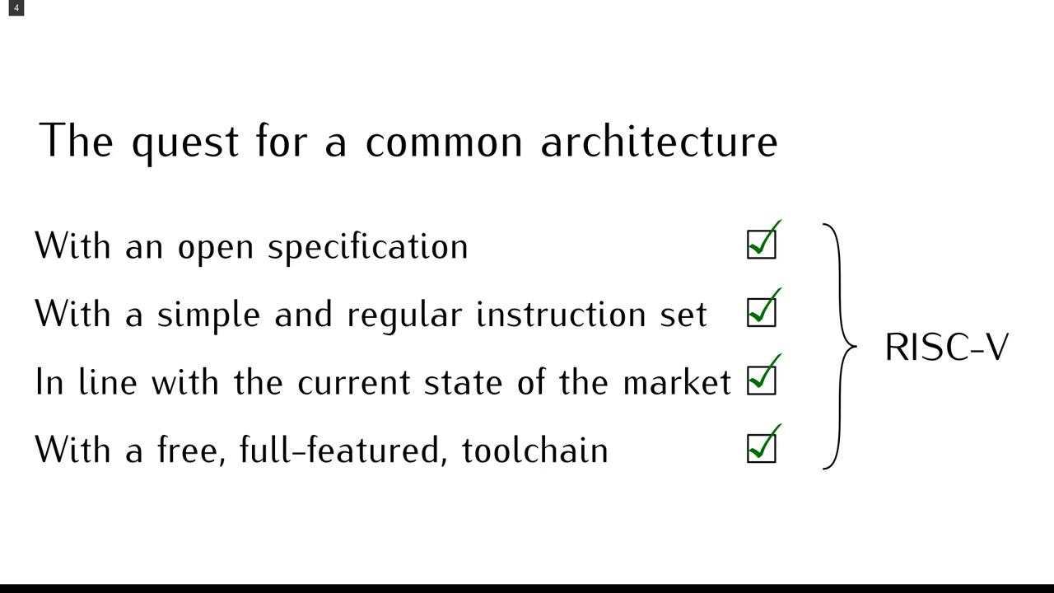
- Advance past the emulsiV and Virgule slide to emulsiV's goals beside the AQA simulator
{"action": "key", "text": "Right"}
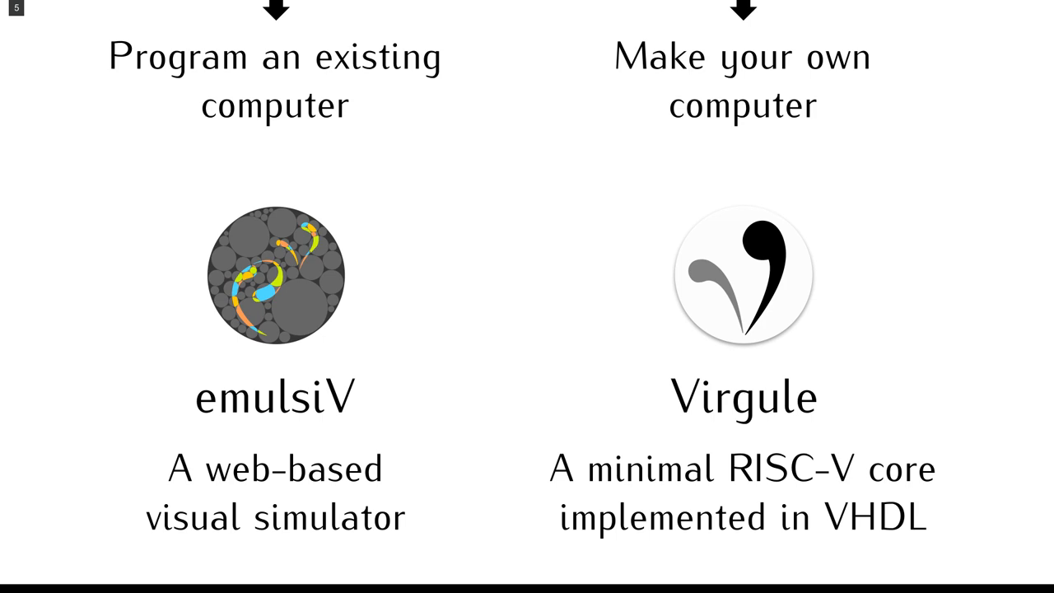
{"action": "key", "text": "Right"}
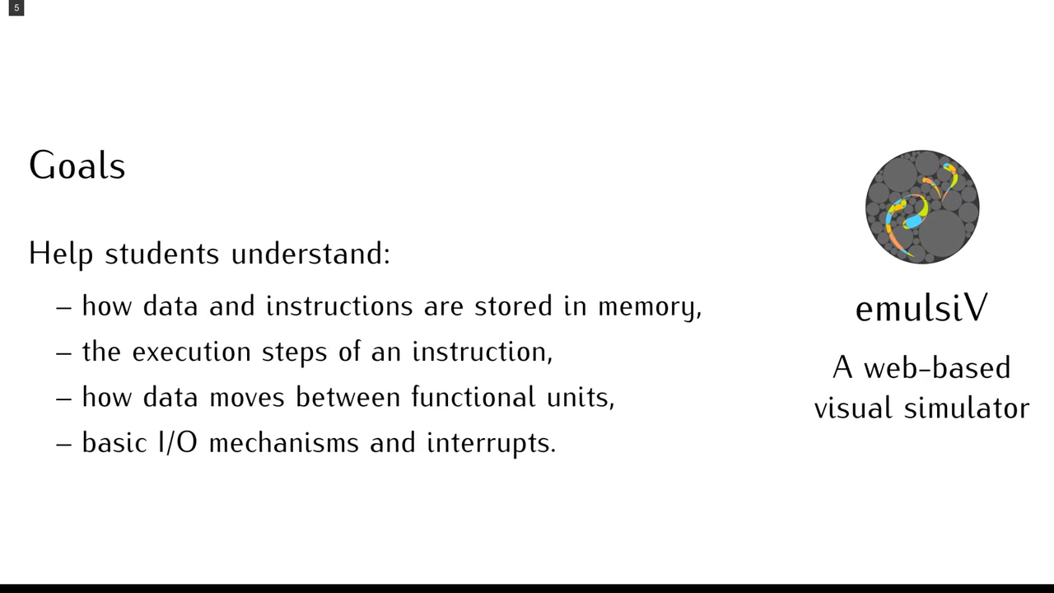
{"action": "key", "text": "Right"}
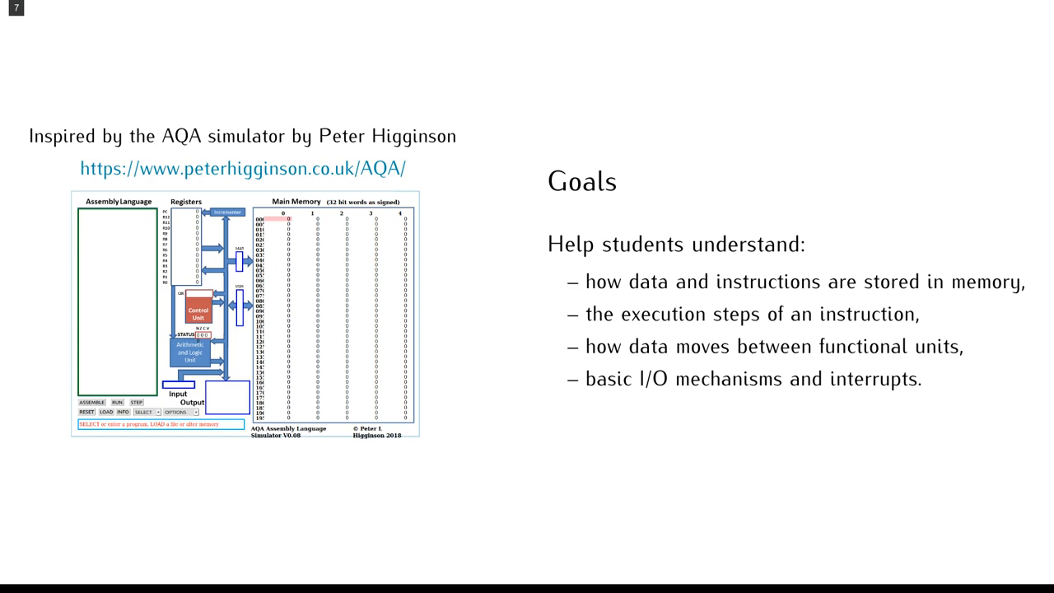
- Advance past the non-goals and datapath slides to the live emulsiV simulator
{"action": "key", "text": "Right"}
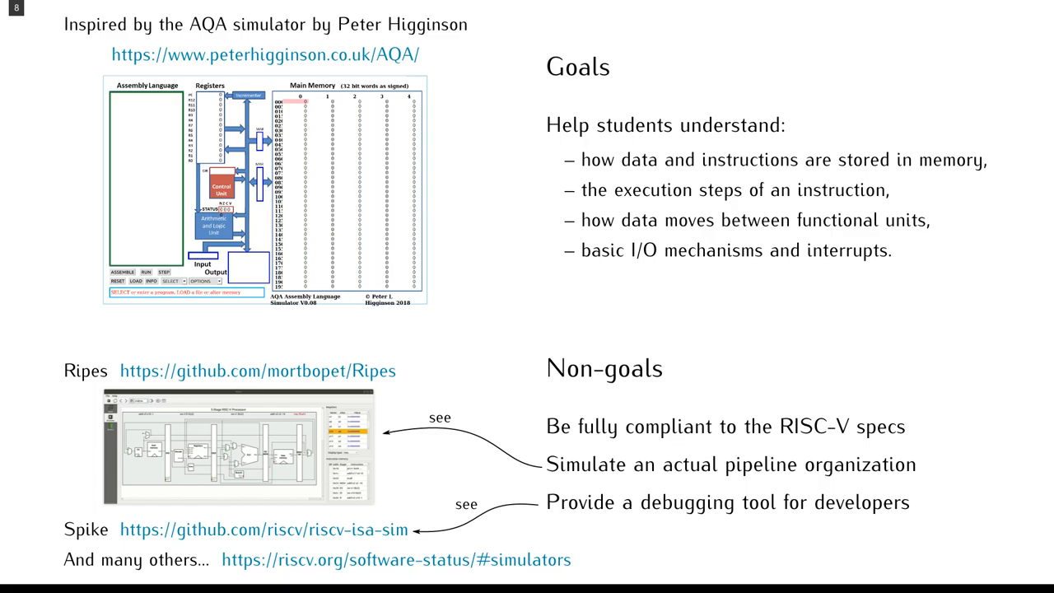
{"action": "key", "text": "Right"}
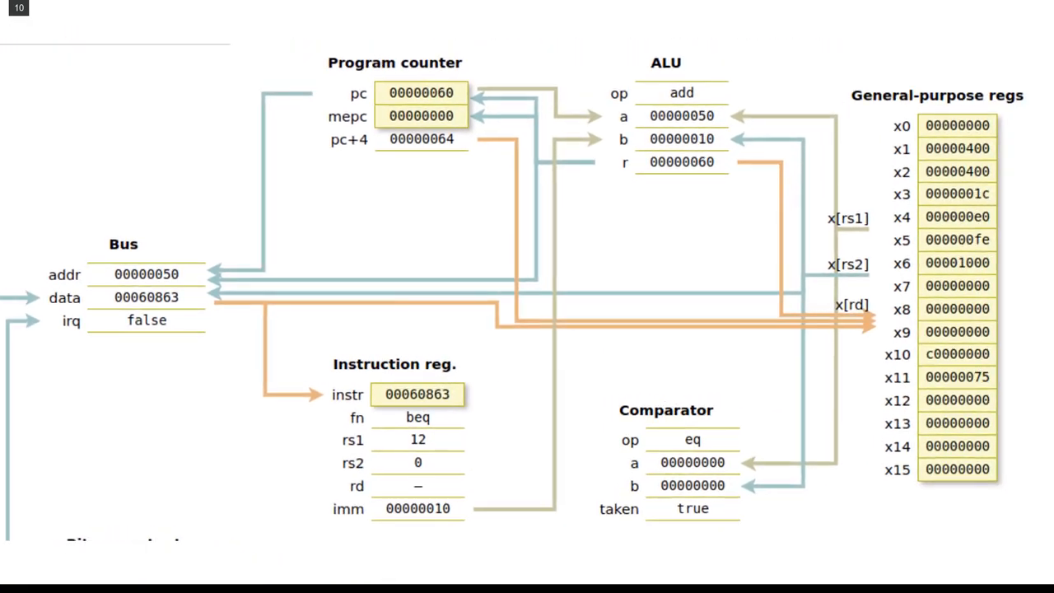
{"action": "key", "text": "Right"}
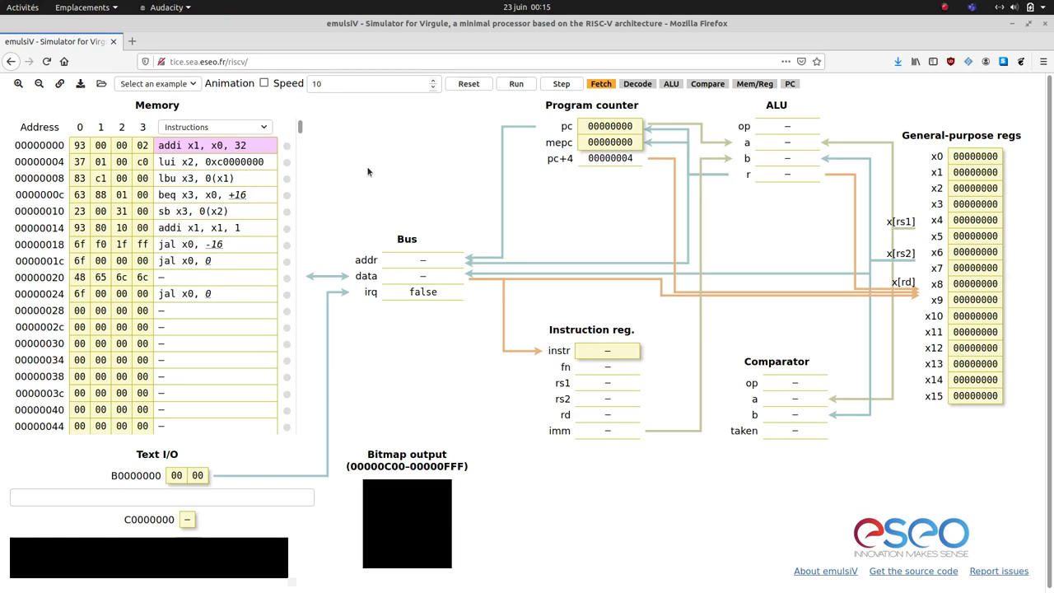
- Load the Hello example and view memory as ASCII, selecting row 00000020
{"action": "left_click", "coordinate": [161, 83]}
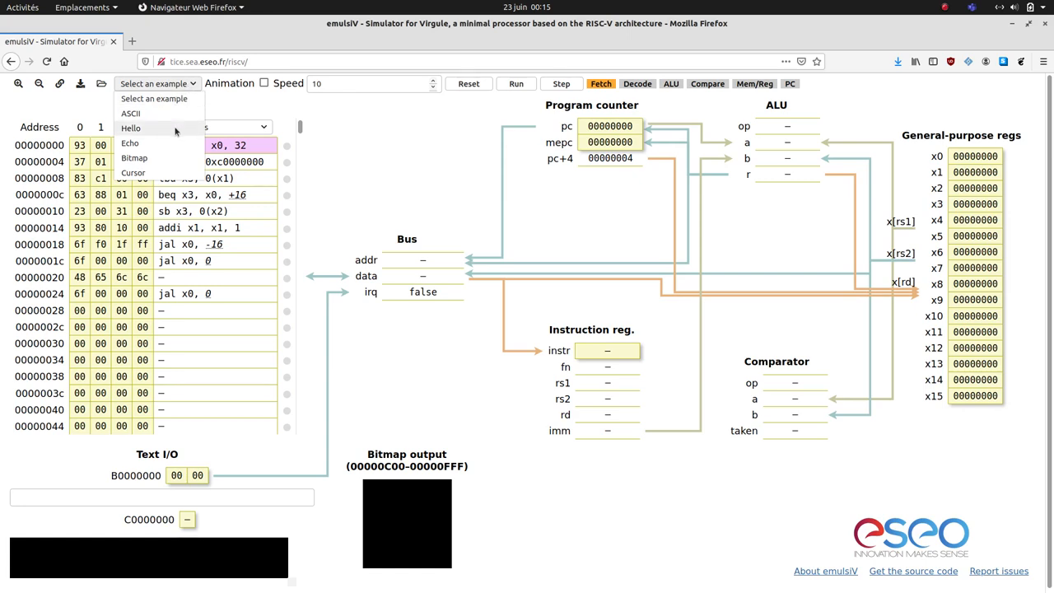
{"action": "left_click", "coordinate": [131, 128]}
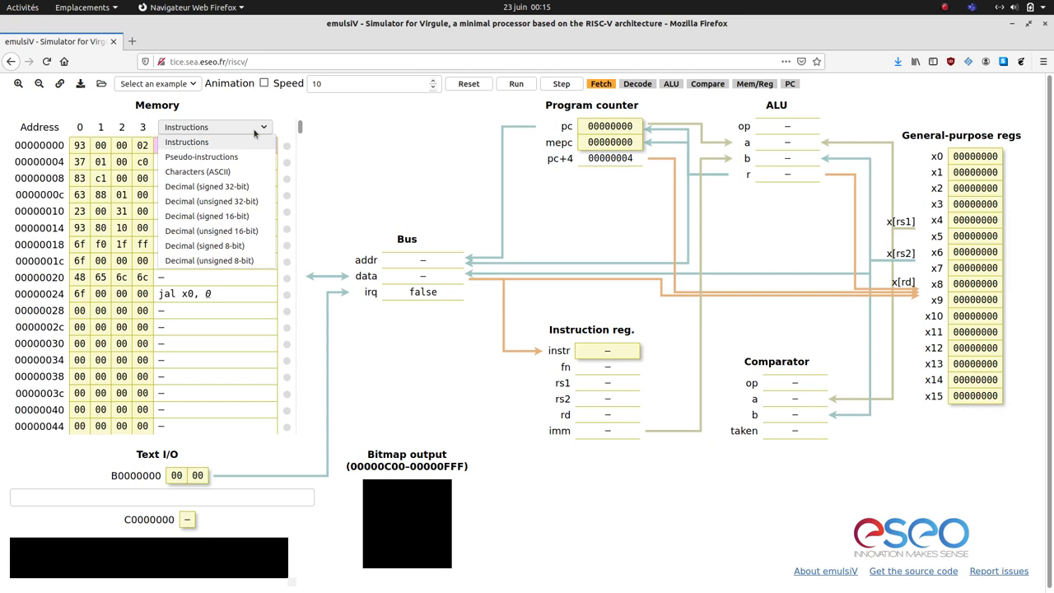
{"action": "mouse_move", "coordinate": [244, 159]}
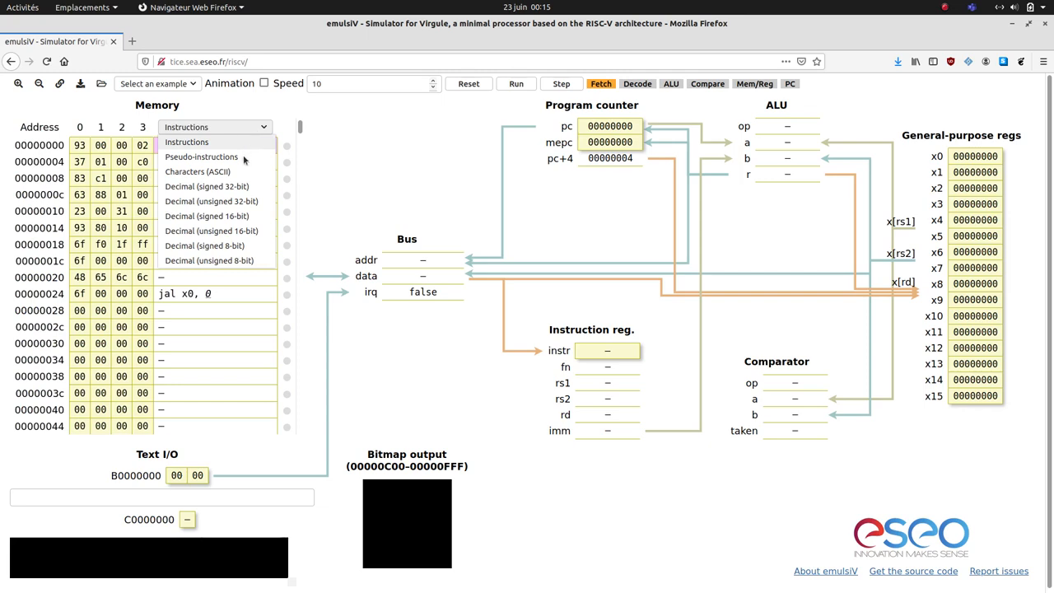
{"action": "left_click", "coordinate": [197, 172]}
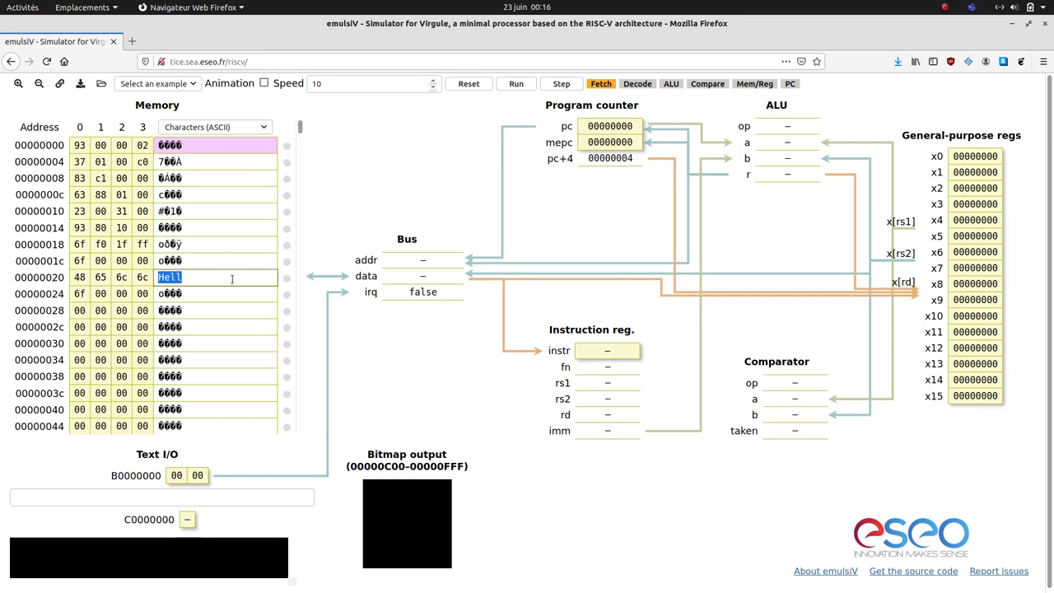
{"action": "left_click", "coordinate": [210, 127]}
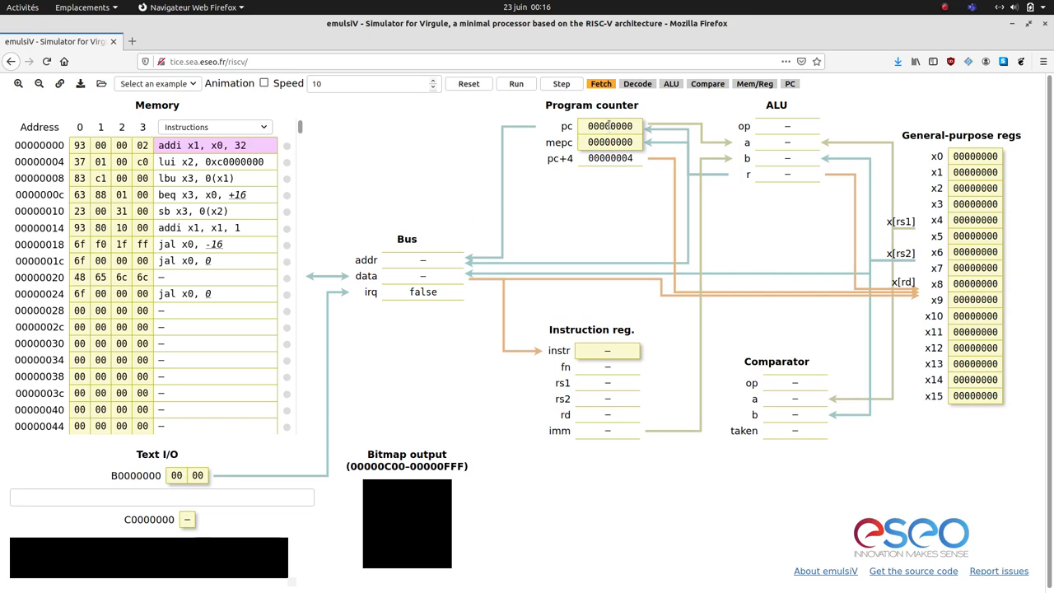
{"action": "left_click", "coordinate": [607, 126]}
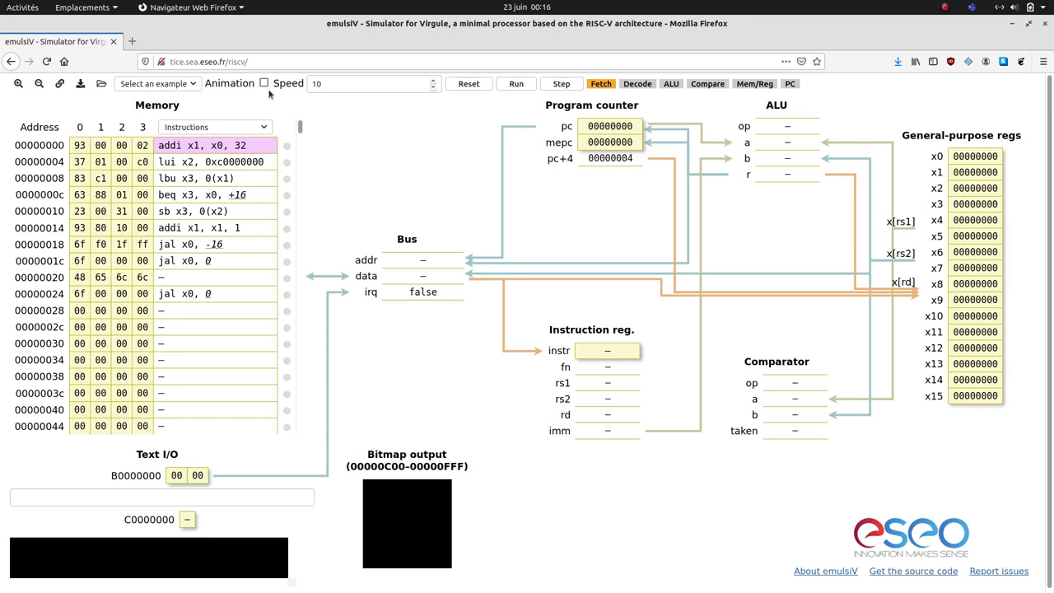
- Enable animated execution and lower the speed from 10 to 5
{"action": "left_click", "coordinate": [265, 82]}
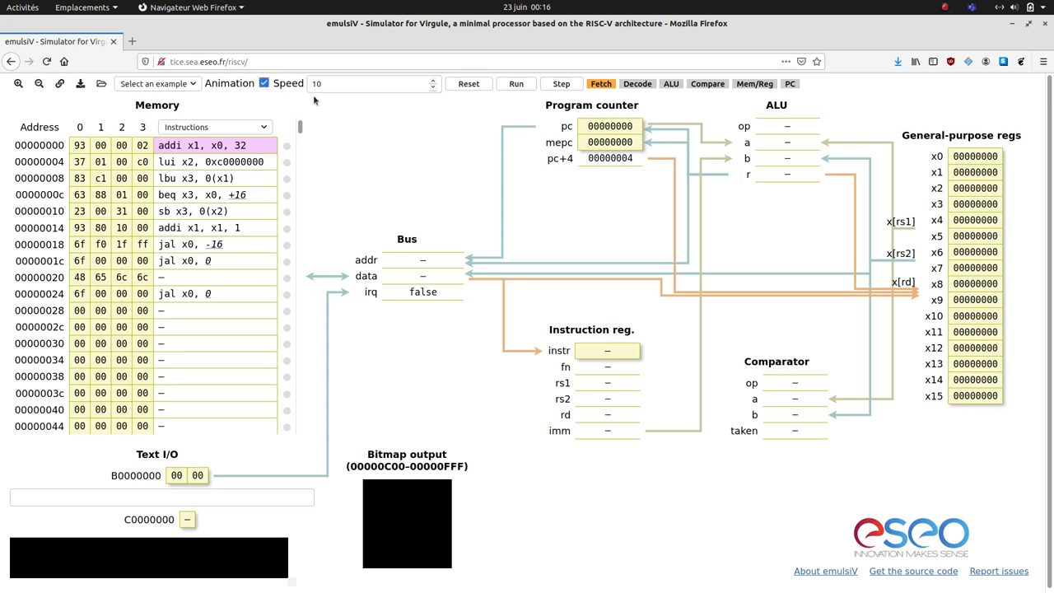
{"action": "type", "text": "5"}
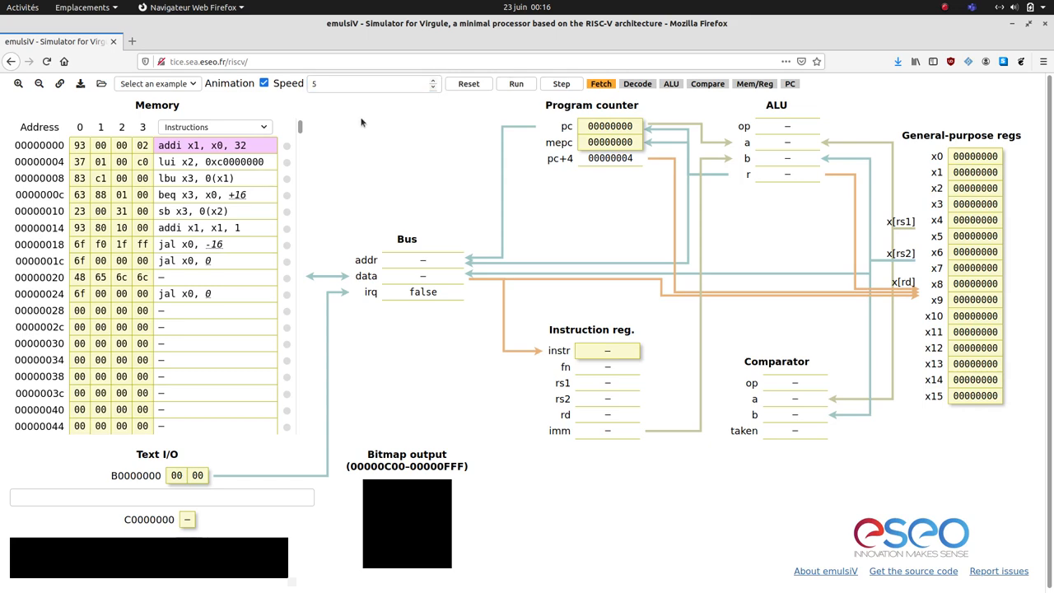
{"action": "mouse_move", "coordinate": [597, 98]}
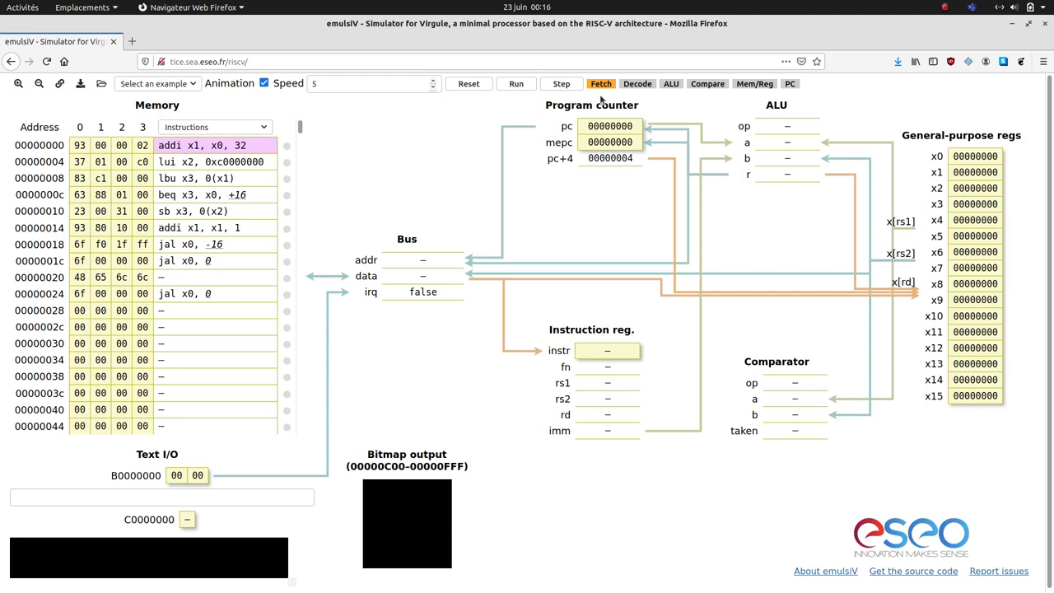
- Run the animated Fetch stage, loading 02000093 from address 0 into the instruction register
{"action": "left_click", "coordinate": [601, 83]}
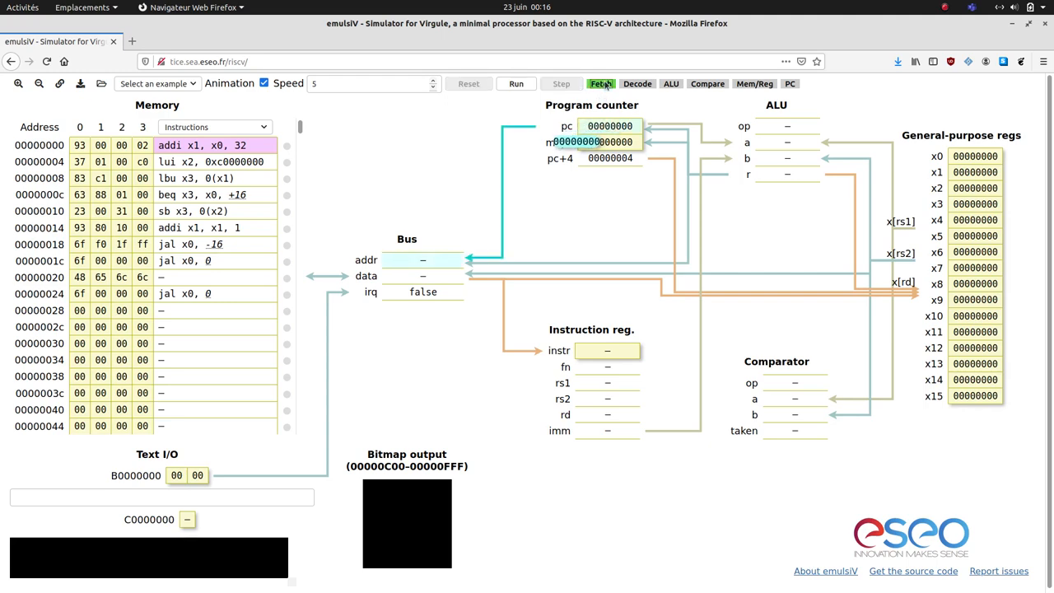
{"action": "left_click", "coordinate": [599, 83]}
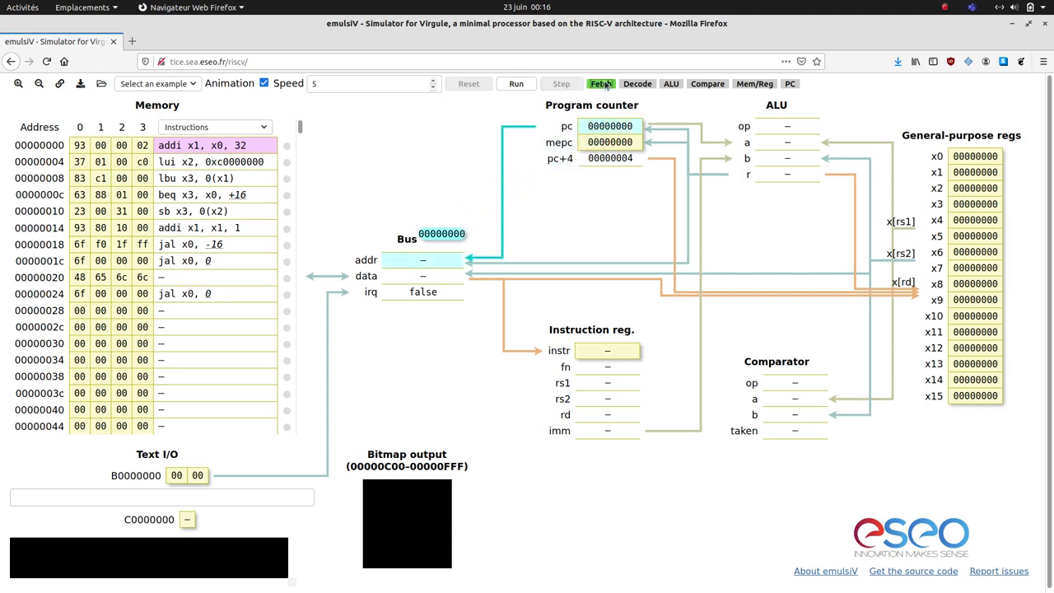
{"action": "left_click", "coordinate": [604, 83]}
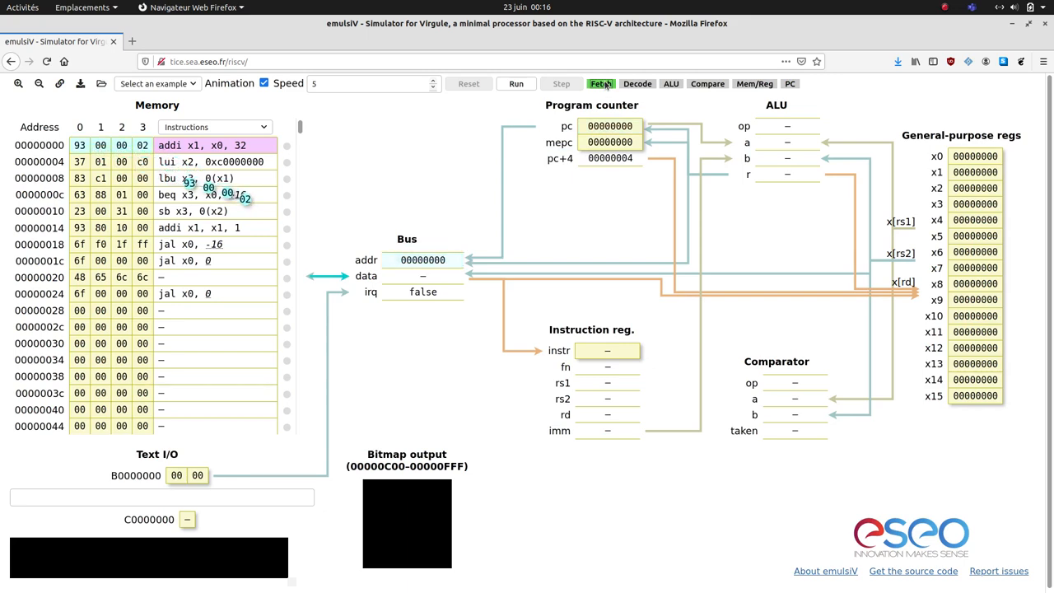
{"action": "left_click", "coordinate": [600, 83]}
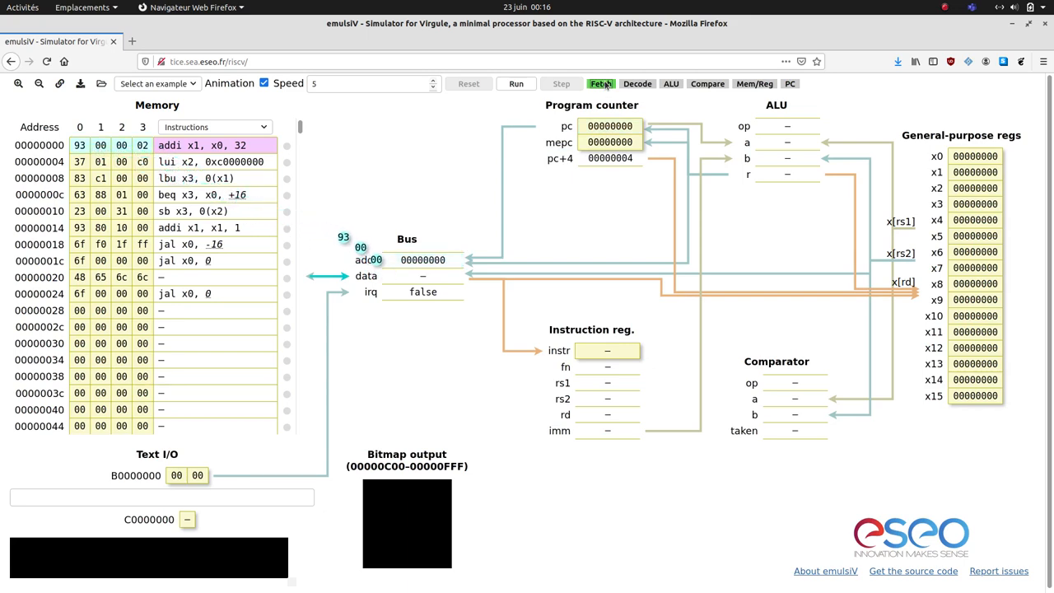
{"action": "left_click", "coordinate": [600, 84]}
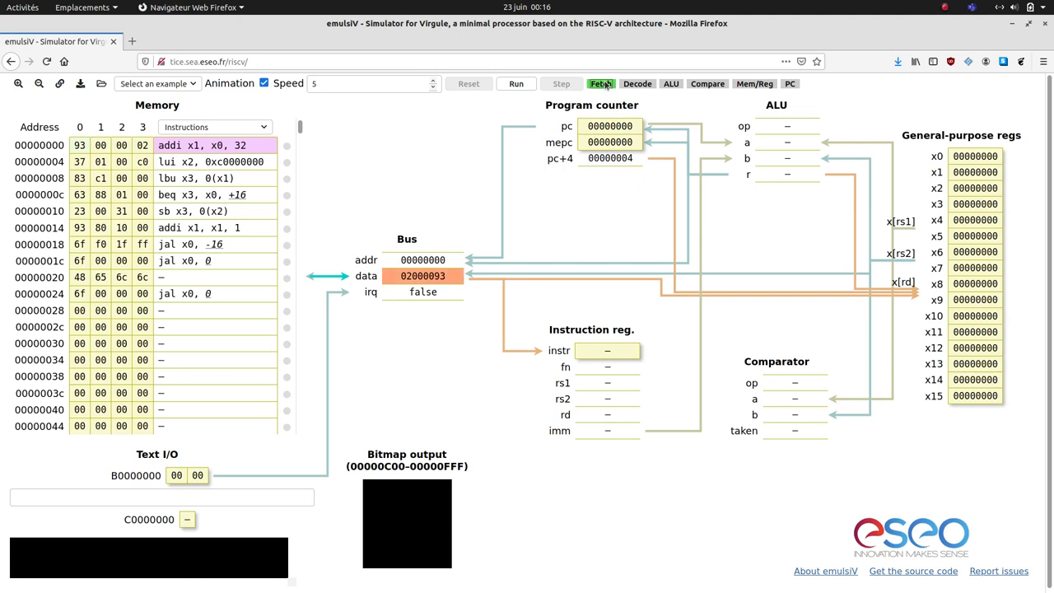
{"action": "left_click", "coordinate": [603, 83]}
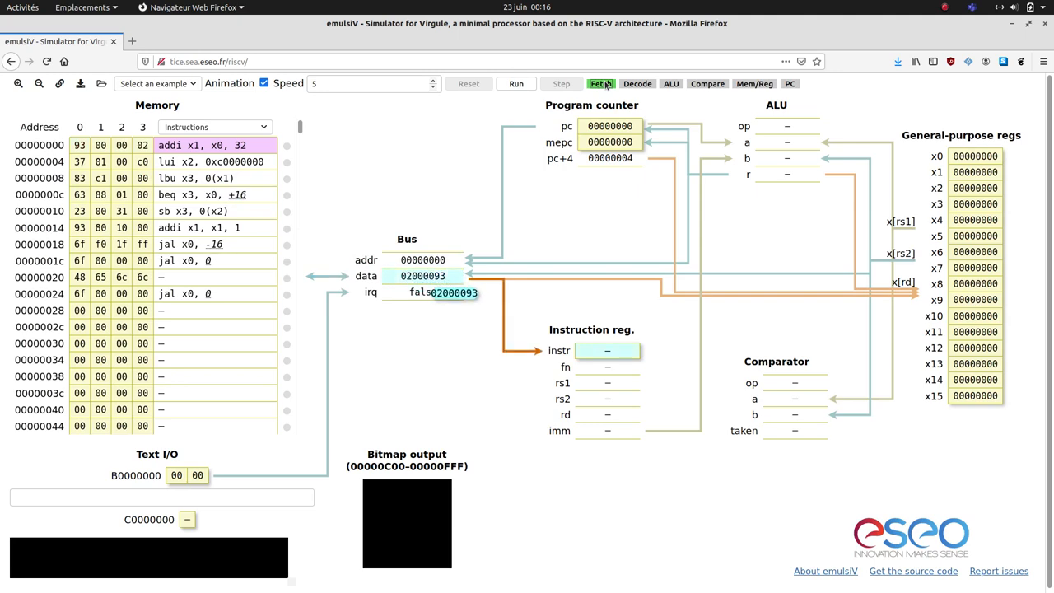
{"action": "left_click", "coordinate": [561, 83]}
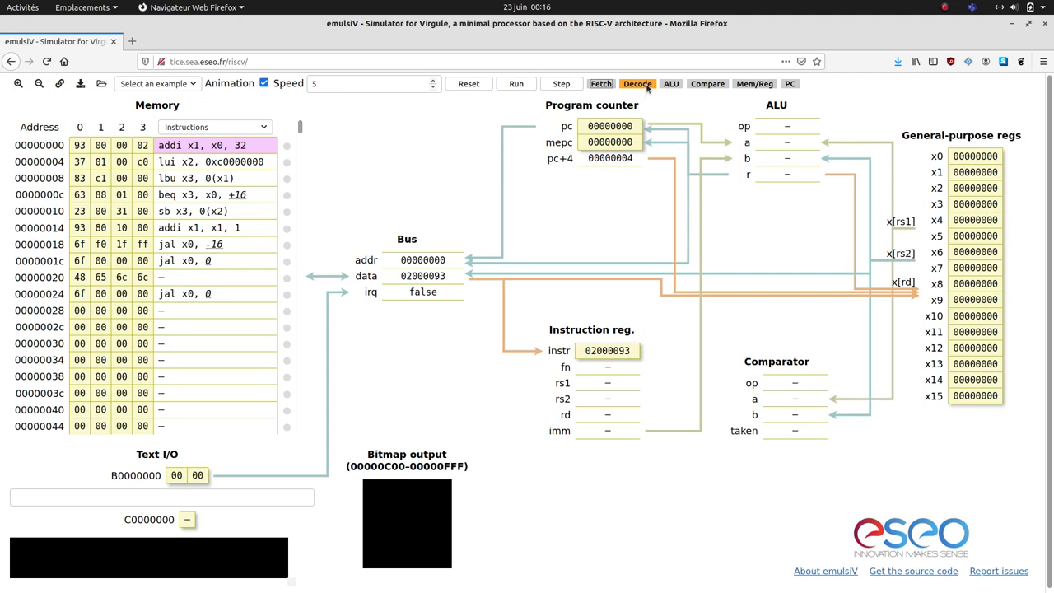
{"action": "mouse_move", "coordinate": [637, 84]}
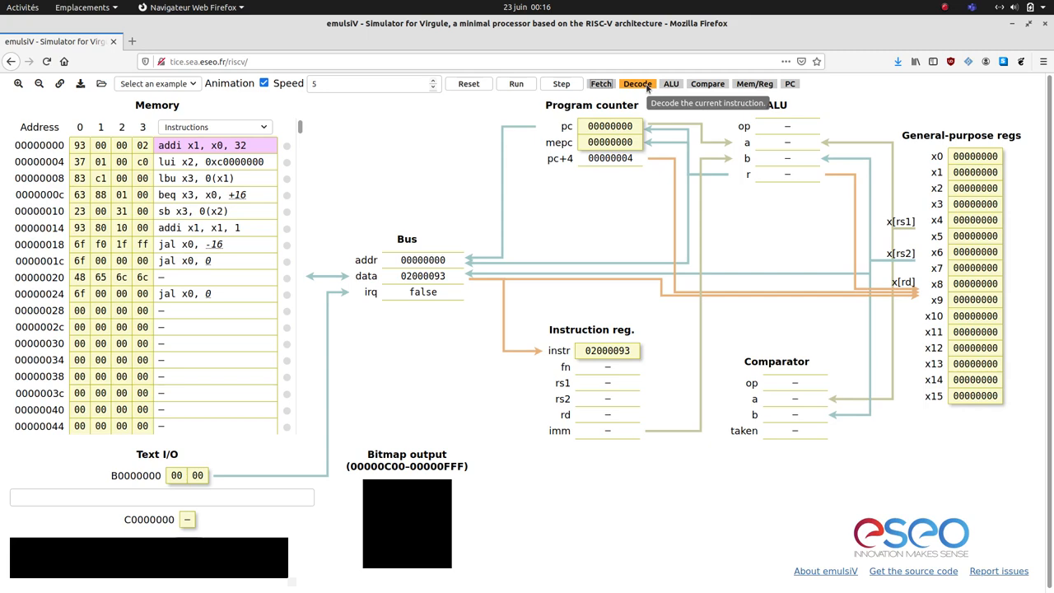
- Decode addi x1, x0, 32 and compute the ALU result 00000020
{"action": "left_click", "coordinate": [637, 83]}
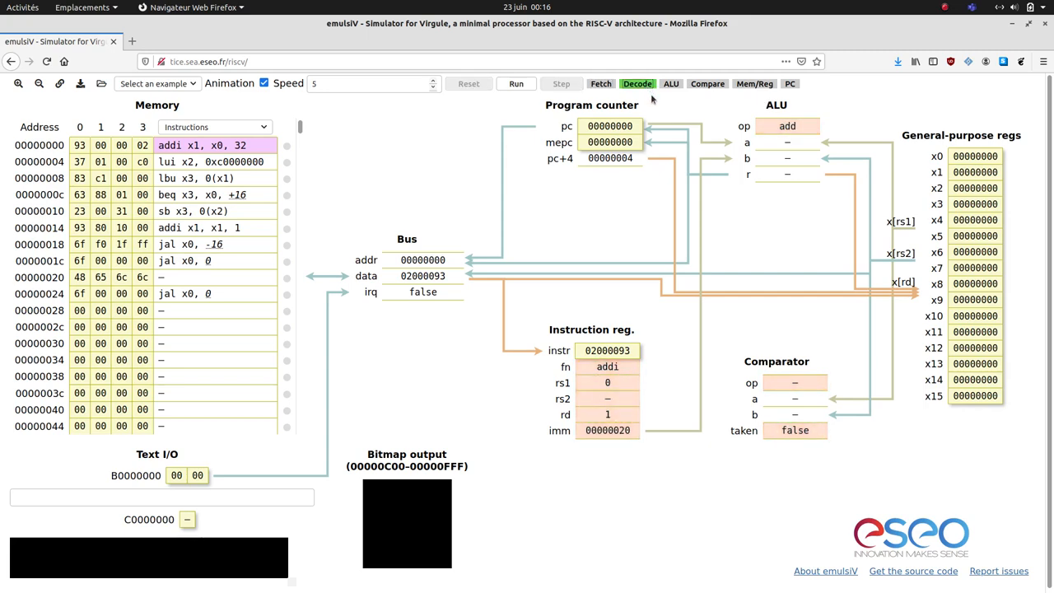
{"action": "left_click", "coordinate": [637, 83]}
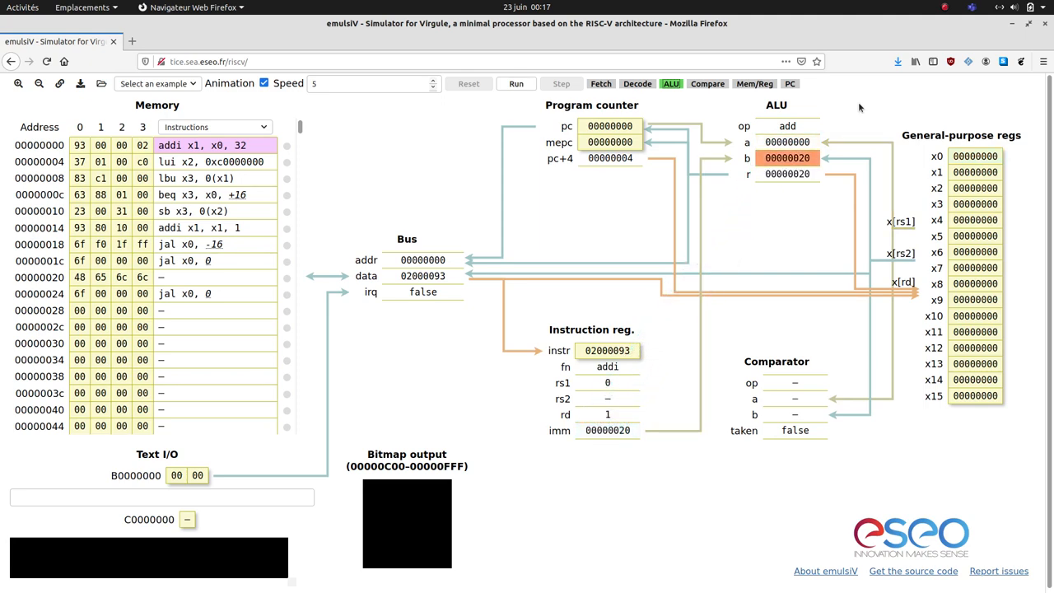
- Store 00000020 in register x1 and advance the program counter to 00000004
{"action": "left_click", "coordinate": [758, 83]}
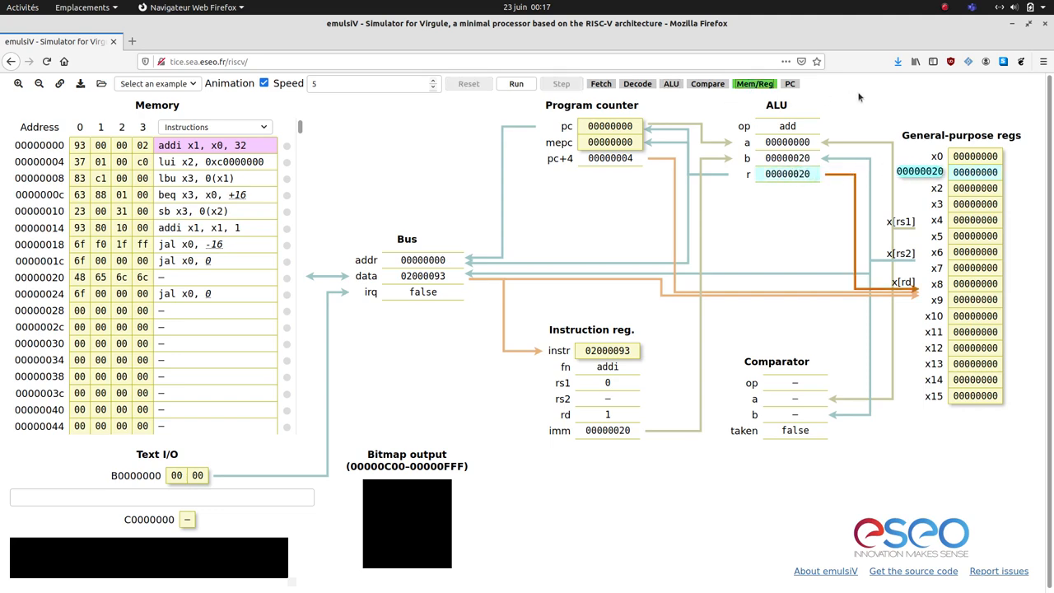
{"action": "left_click", "coordinate": [561, 83]}
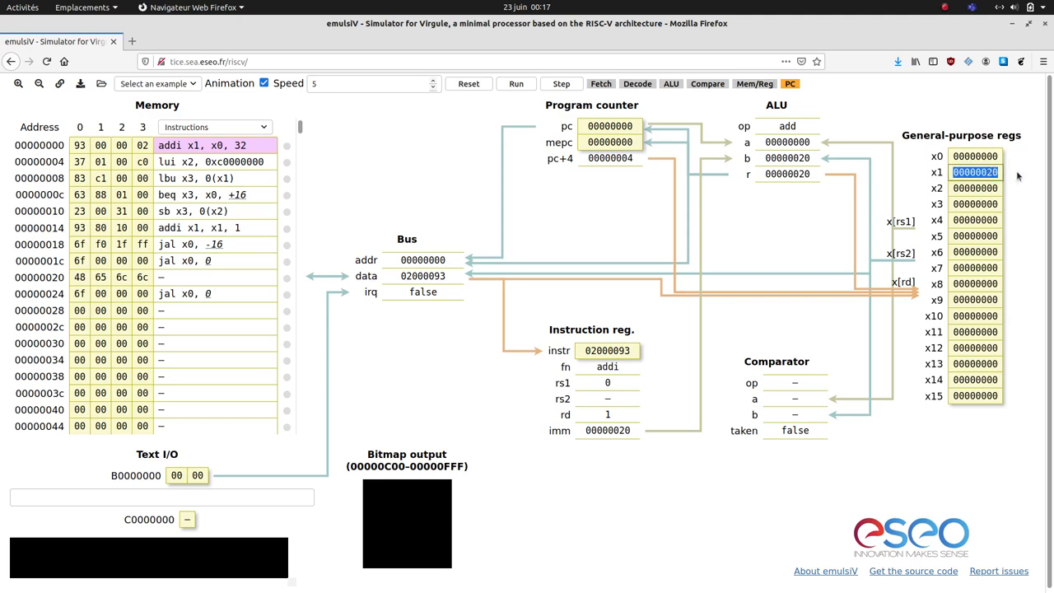
{"action": "left_click", "coordinate": [793, 84]}
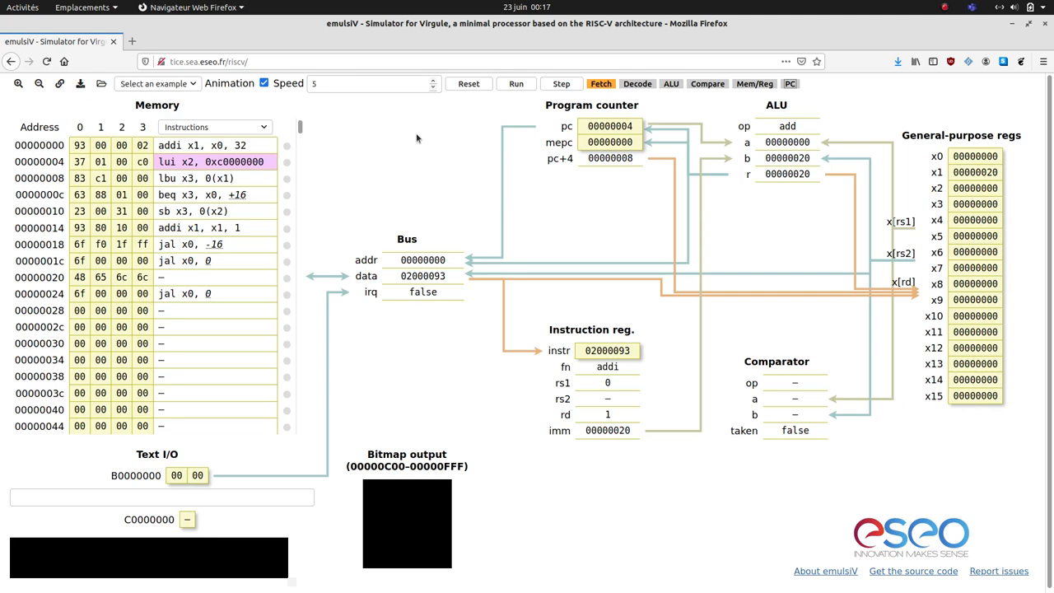
- Turn off animation, set a breakpoint on sb at 00000010, and run to it
{"action": "left_click", "coordinate": [265, 83]}
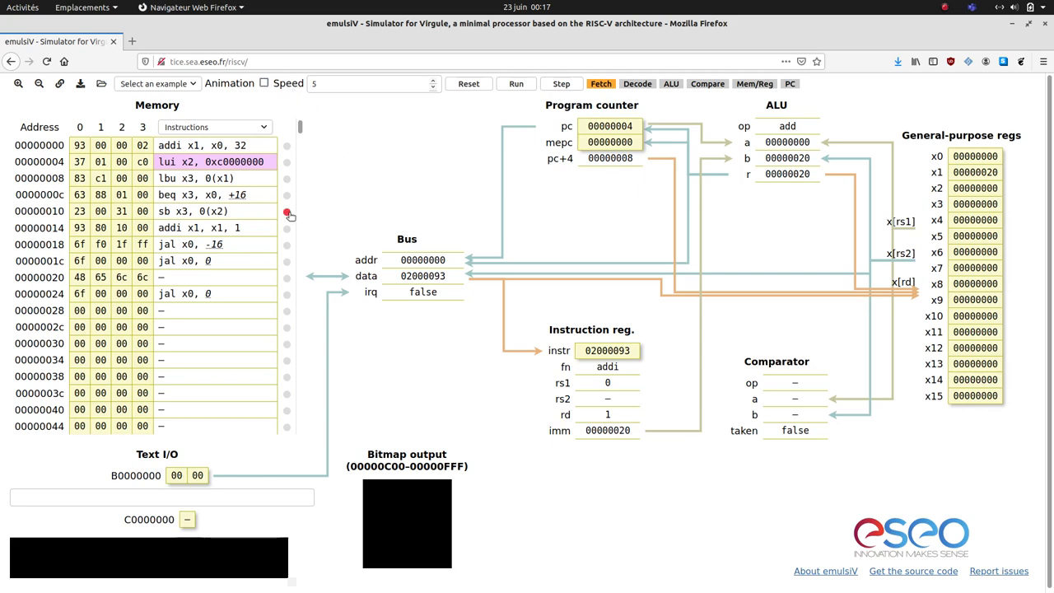
{"action": "left_click", "coordinate": [286, 212]}
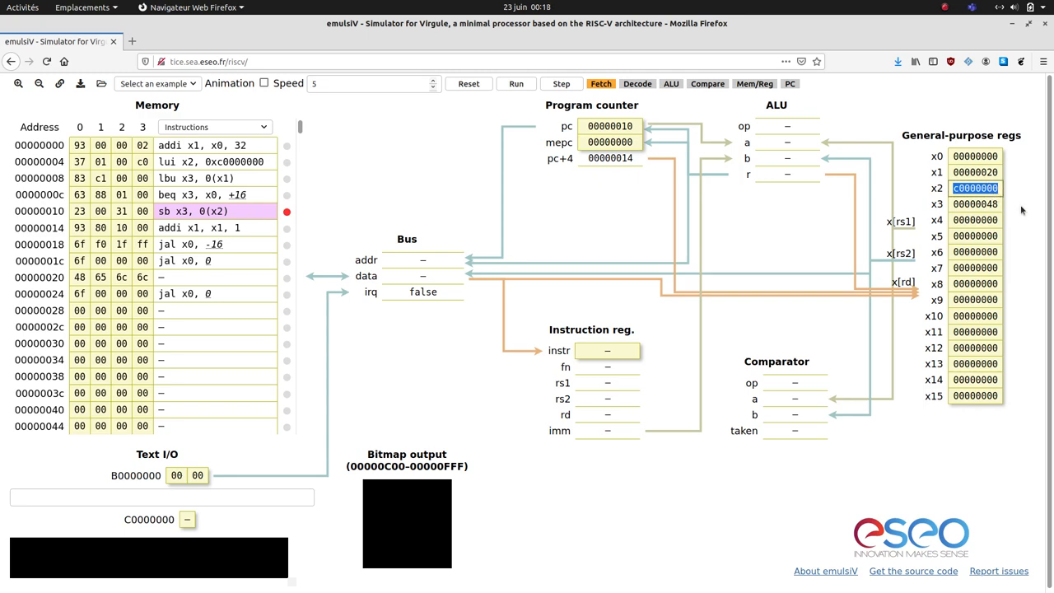
{"action": "mouse_move", "coordinate": [145, 477]}
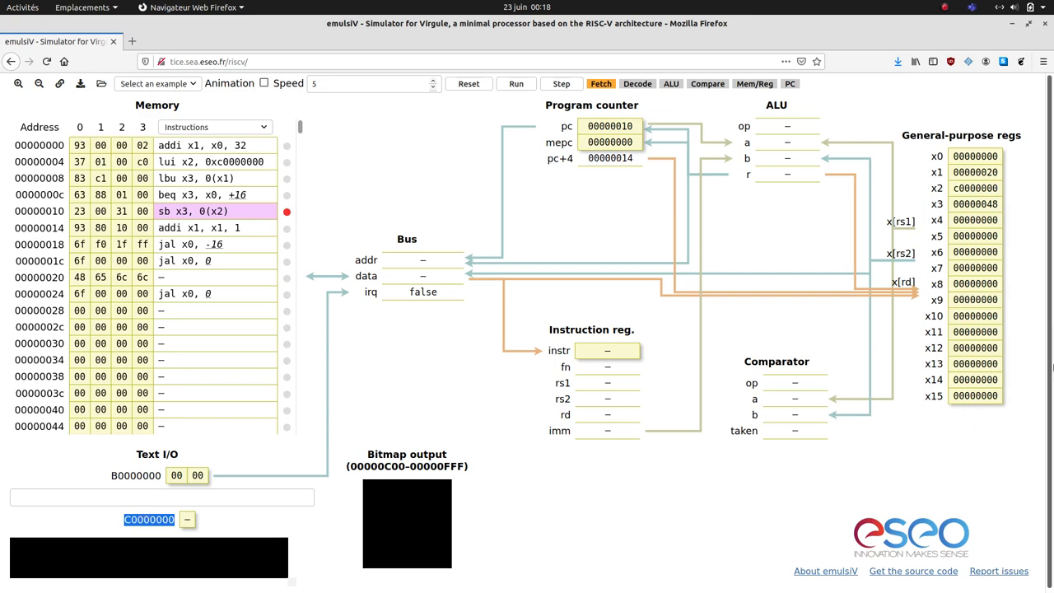
{"action": "left_click", "coordinate": [977, 204]}
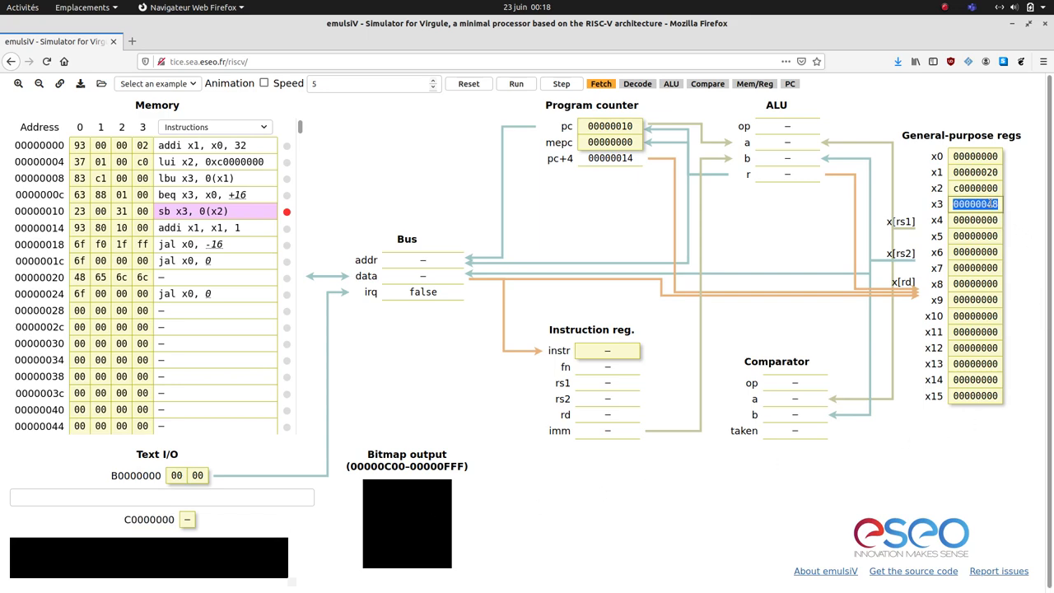
{"action": "mouse_move", "coordinate": [400, 182]}
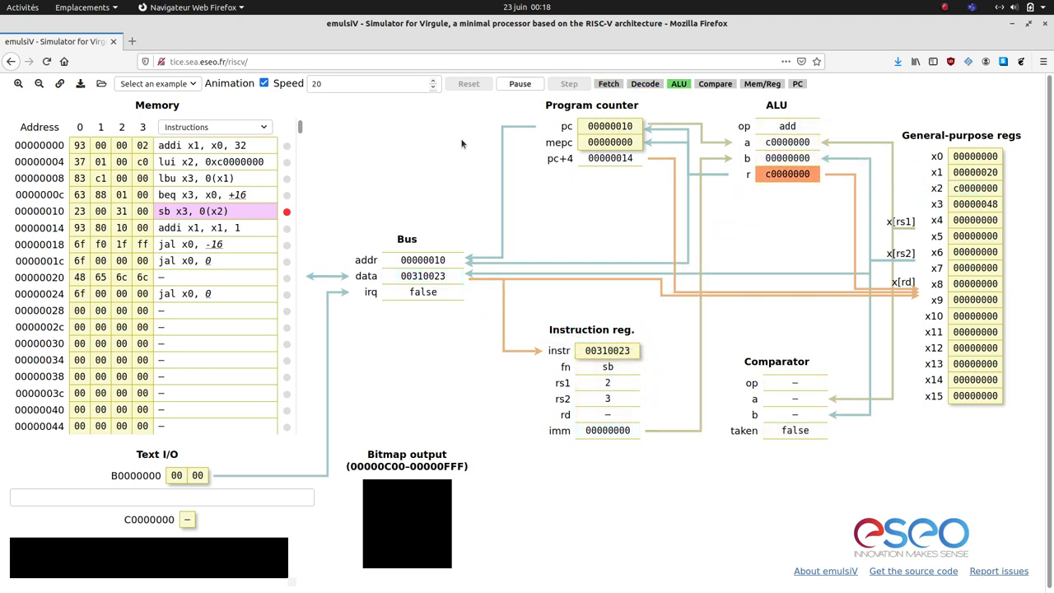
- Step the sb instruction through Mem/Reg and PC, writing 0x48 ('H') and advancing pc to 00000014
{"action": "left_click", "coordinate": [763, 83]}
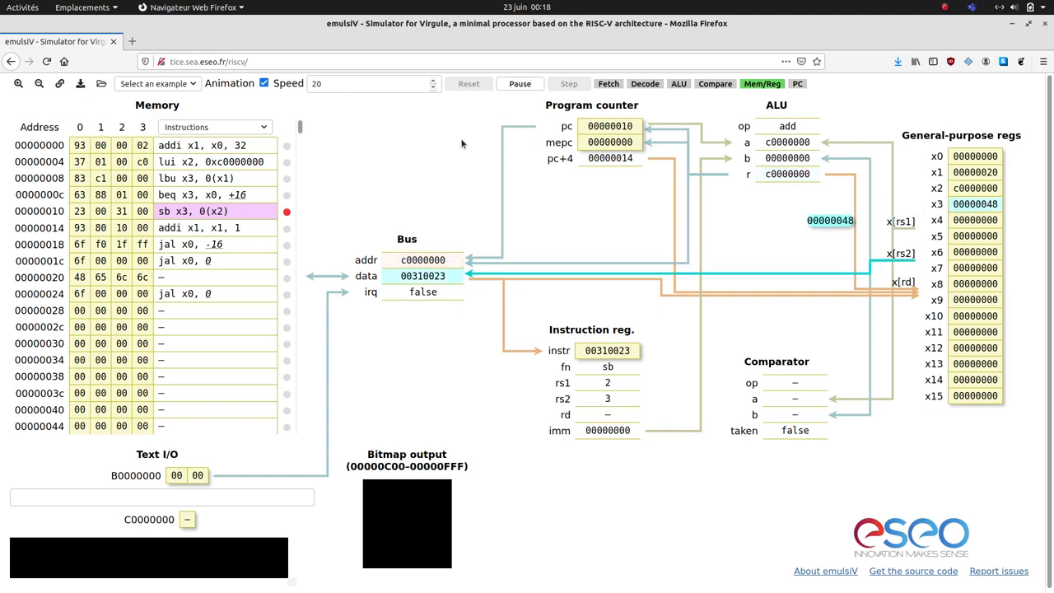
{"action": "left_click", "coordinate": [569, 83]}
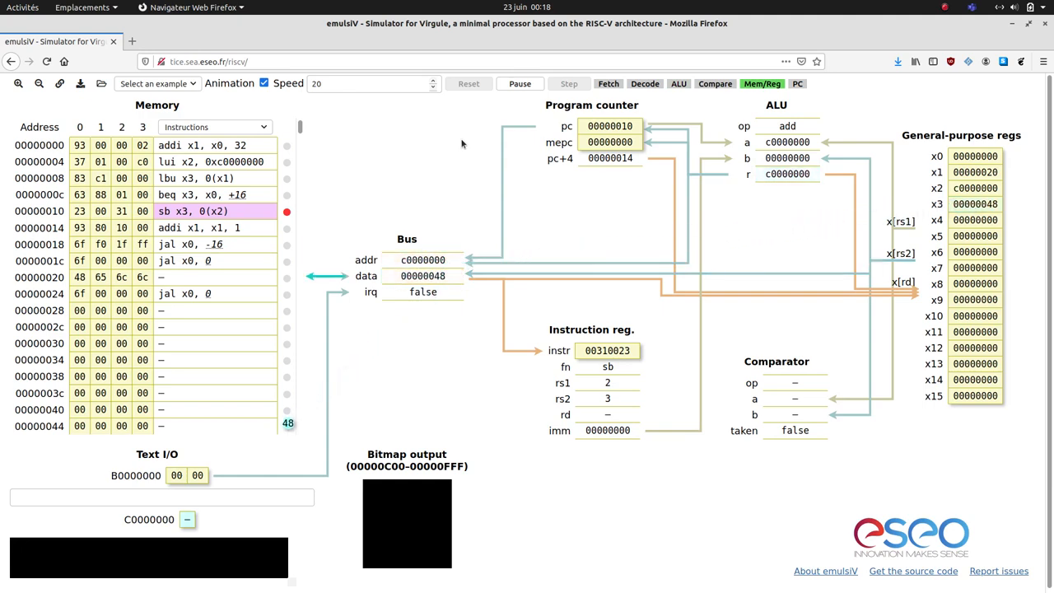
{"action": "left_click", "coordinate": [569, 83]}
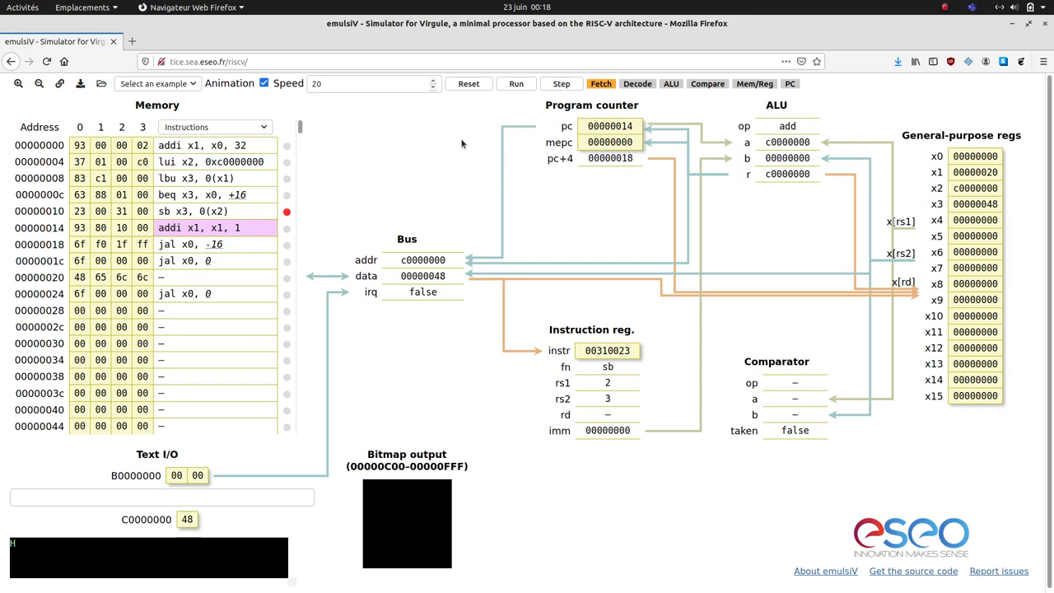
{"action": "mouse_move", "coordinate": [450, 155]}
{"action": "type", "text": "2"}
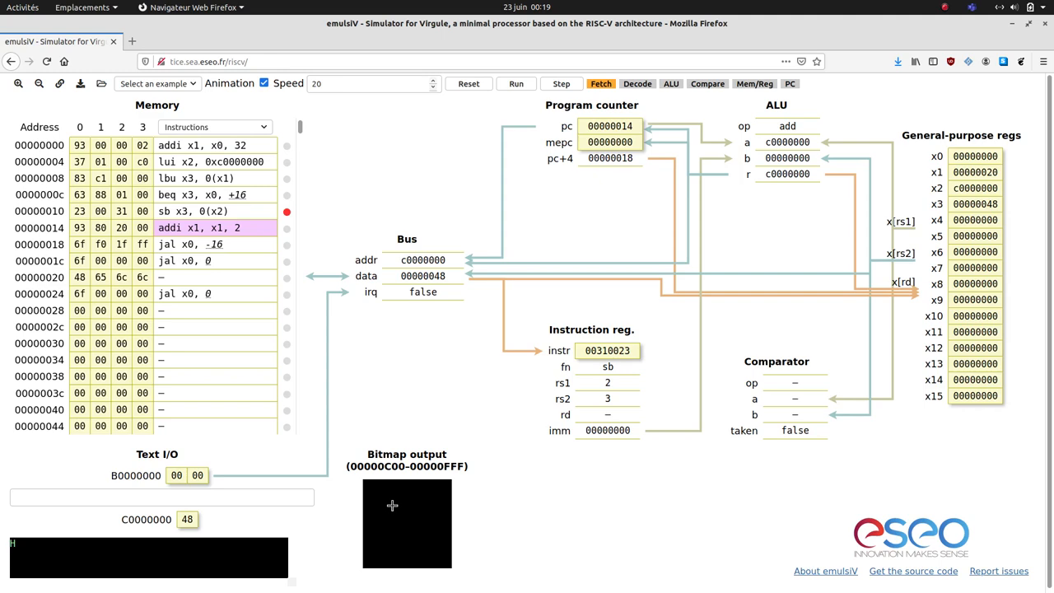
- Set the byte at 00000d2a to ff, lighting one white bitmap pixel
{"action": "scroll", "scroll_direction": "down", "scroll_amount": 3}
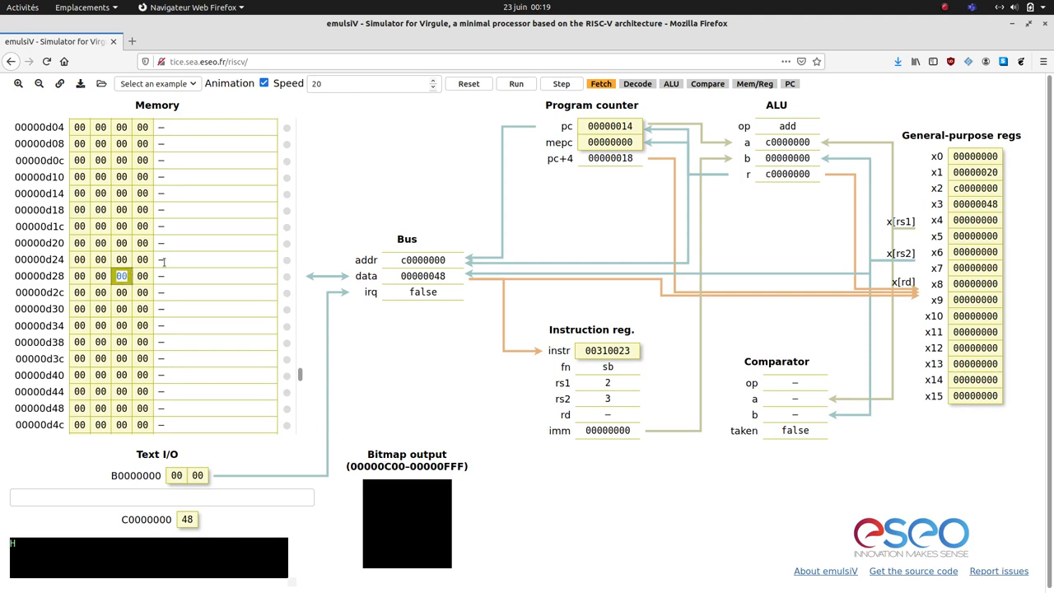
{"action": "left_click", "coordinate": [556, 84]}
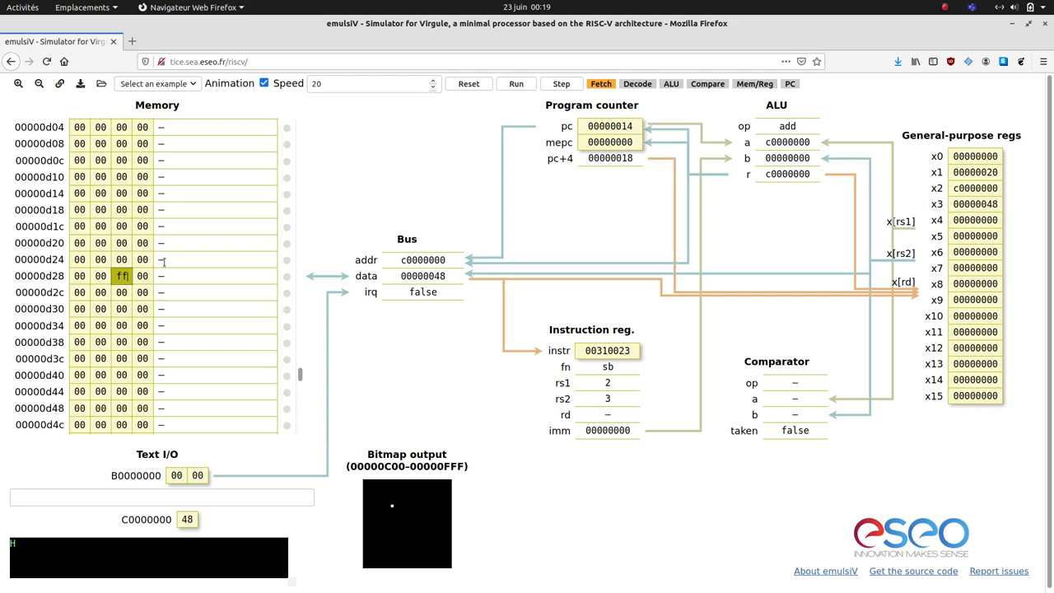
{"action": "mouse_move", "coordinate": [423, 381]}
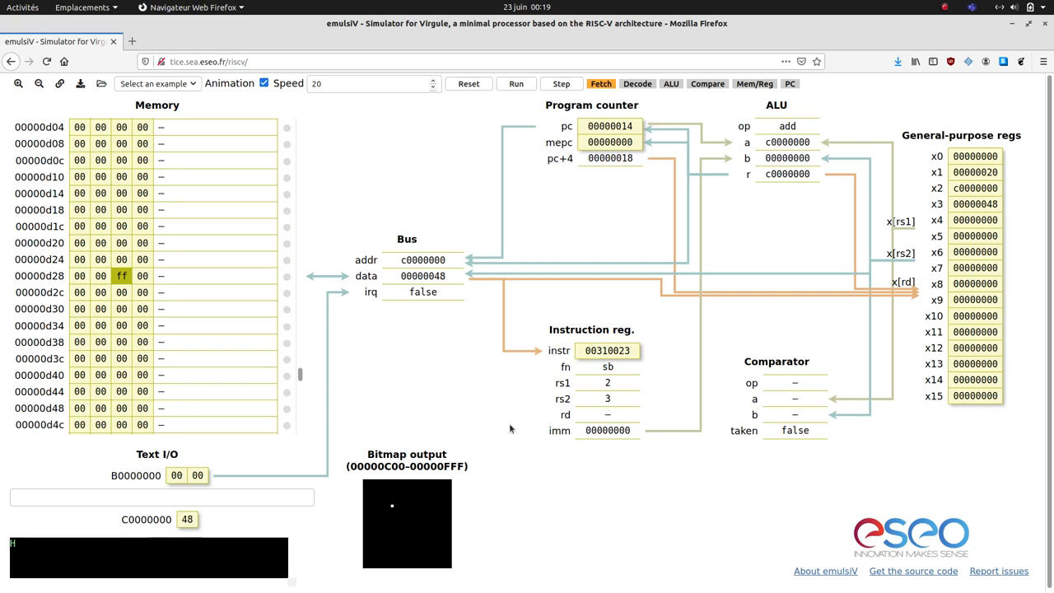
{"action": "mouse_move", "coordinate": [694, 499]}
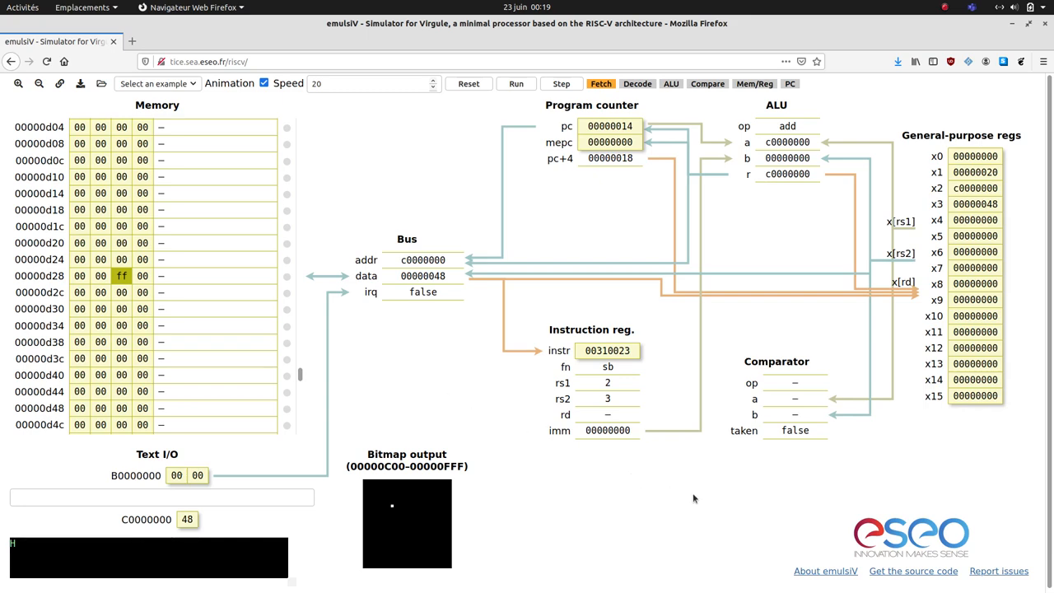
{"action": "mouse_move", "coordinate": [816, 547]}
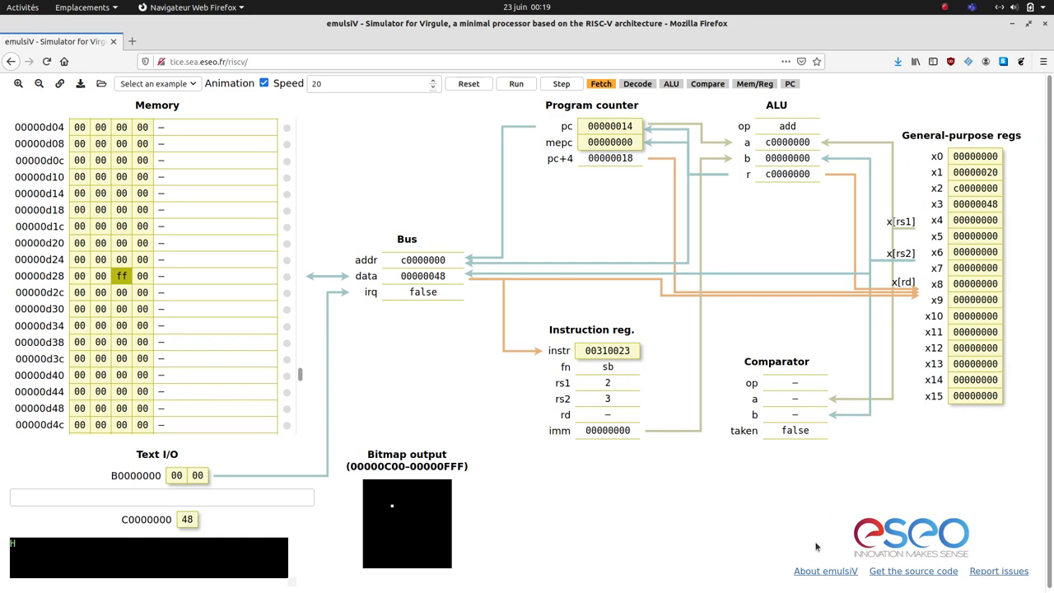